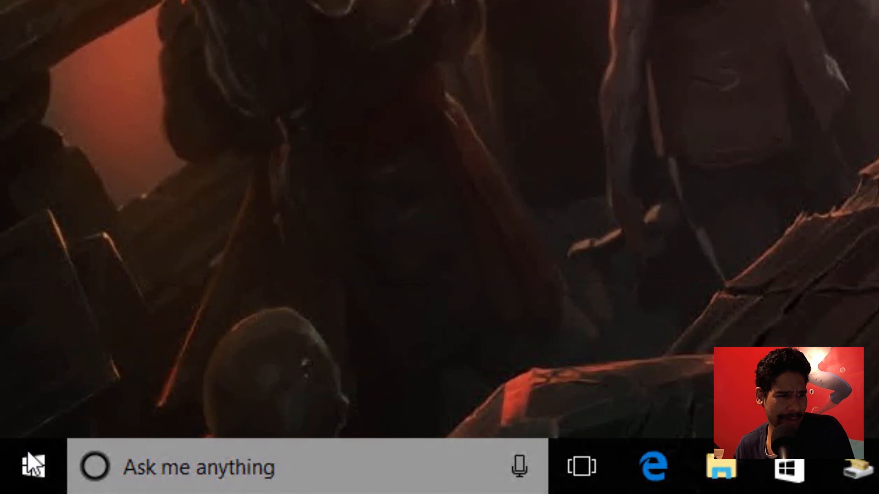
Step: Check the Windows version via winver from the Run dialog, then close it
right_click(34, 467)
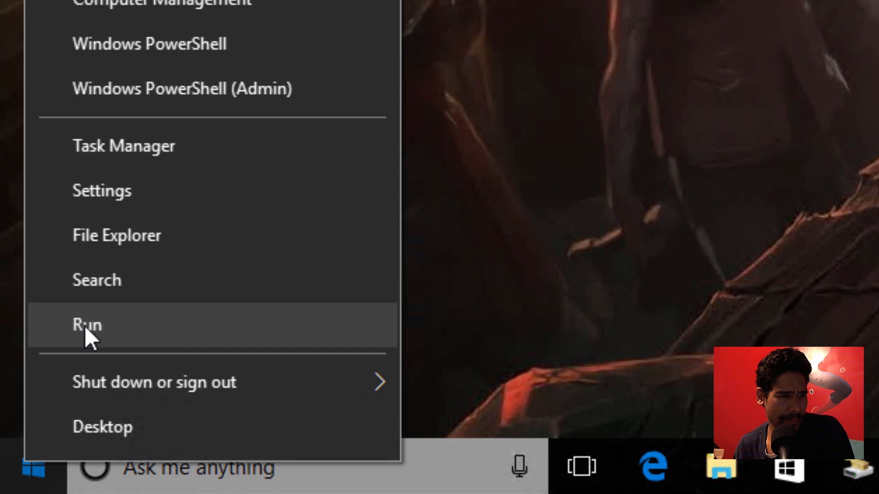
click(86, 325)
text(winver)
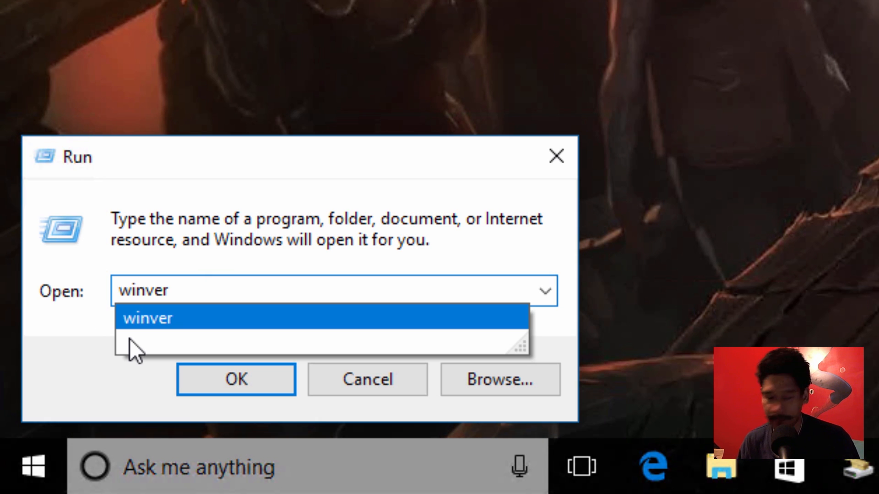
click(236, 379)
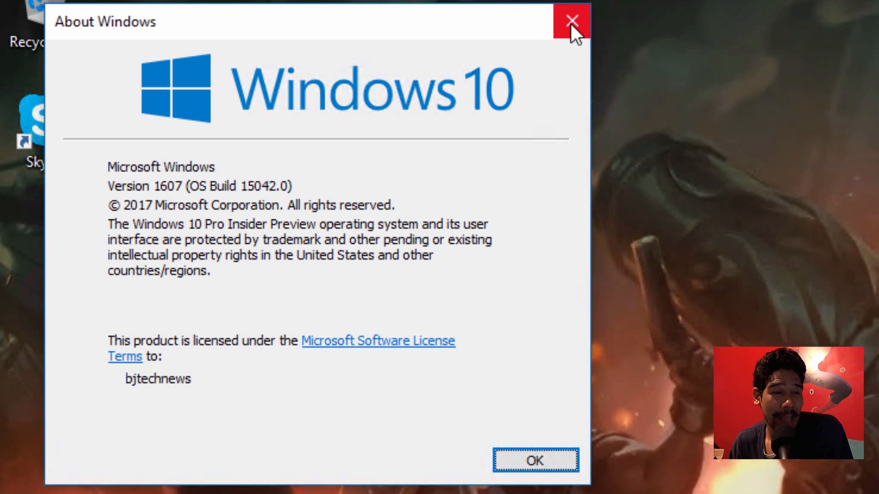
mouse_move(572, 21)
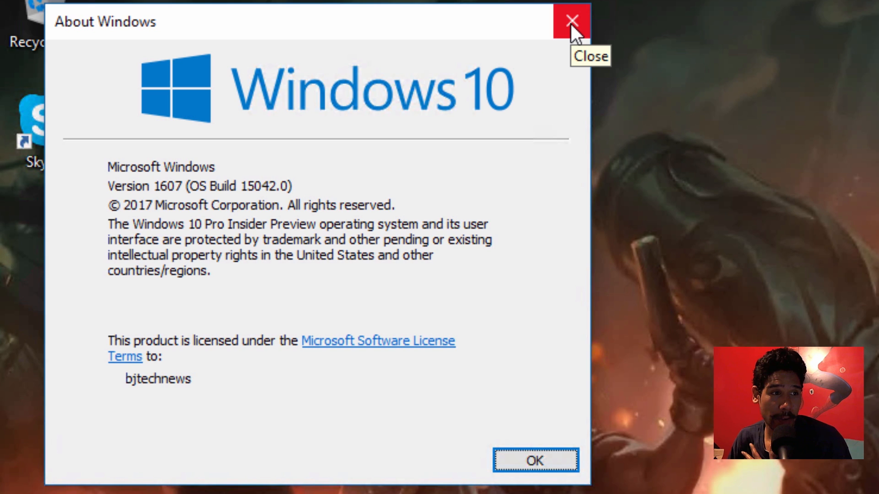
click(571, 22)
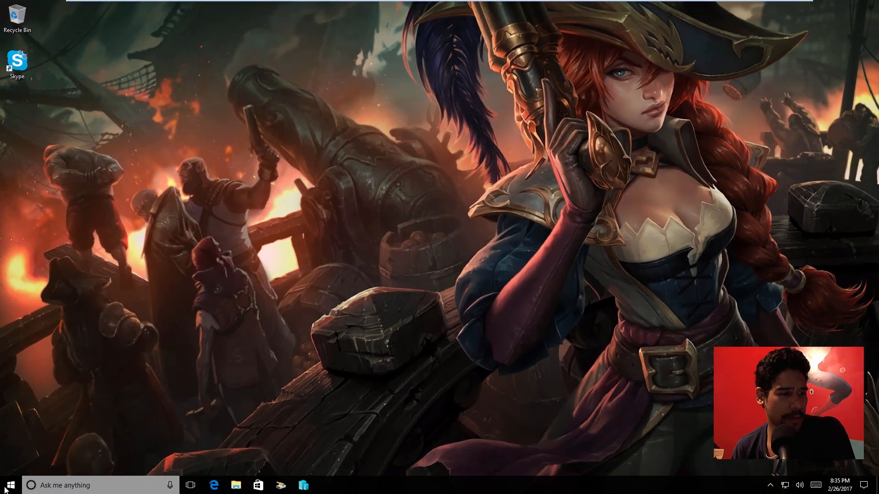
Step: Launch Paint 3D from the Start menu's installed apps list
click(9, 485)
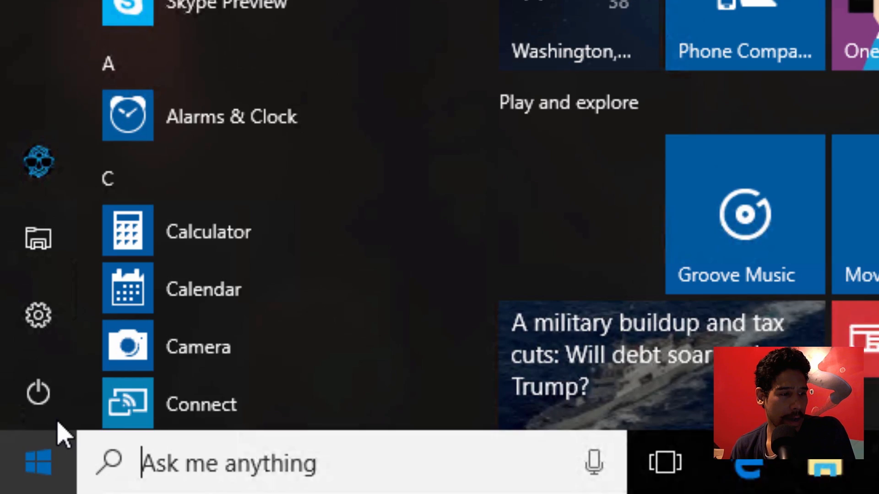
scroll(down, 3)
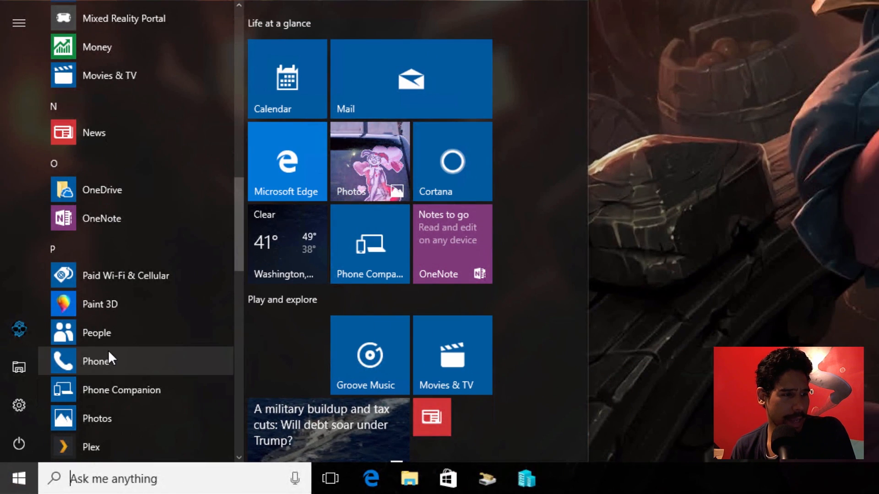
mouse_move(111, 304)
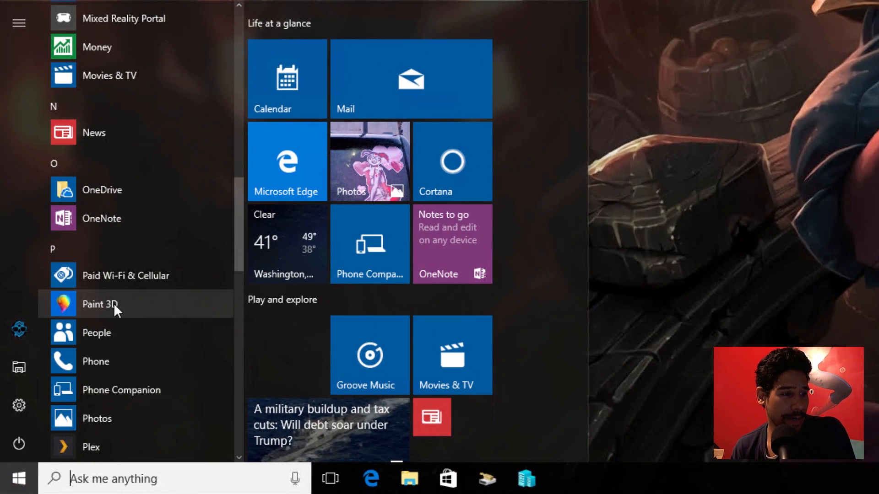
click(98, 304)
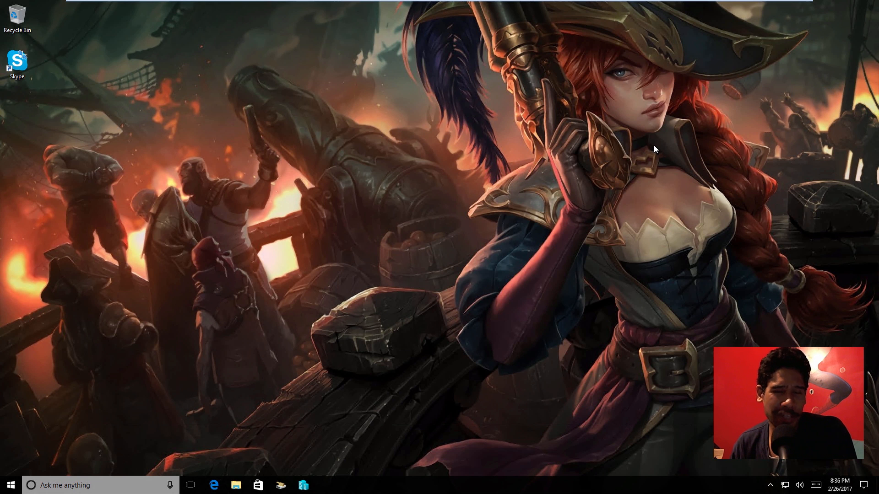
mouse_move(664, 173)
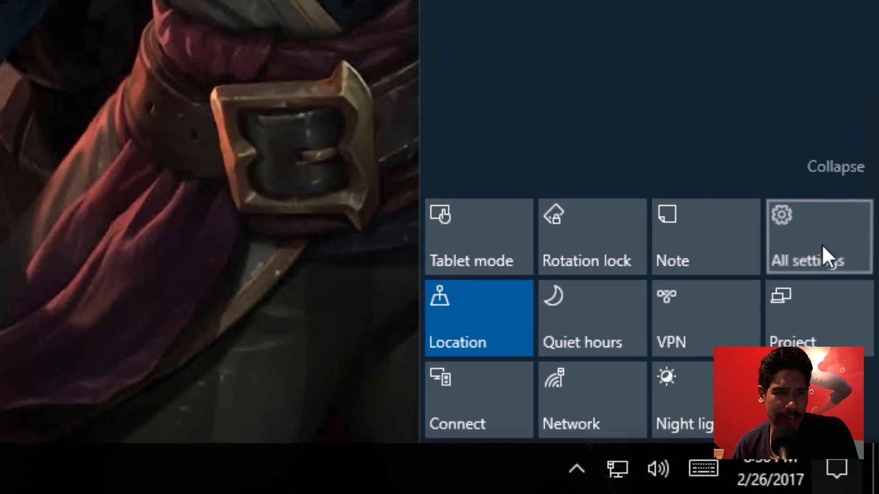
Step: In System > Display, turn on the night light sunset-to-sunrise schedule
click(817, 235)
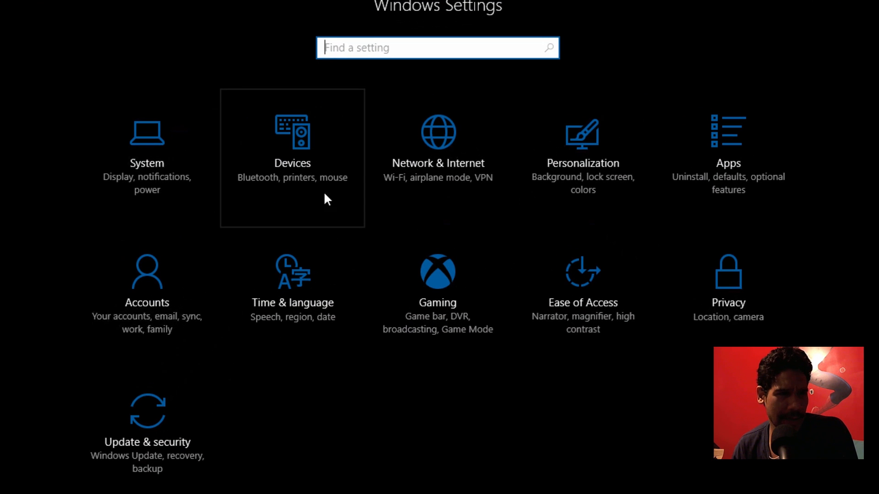
mouse_move(173, 180)
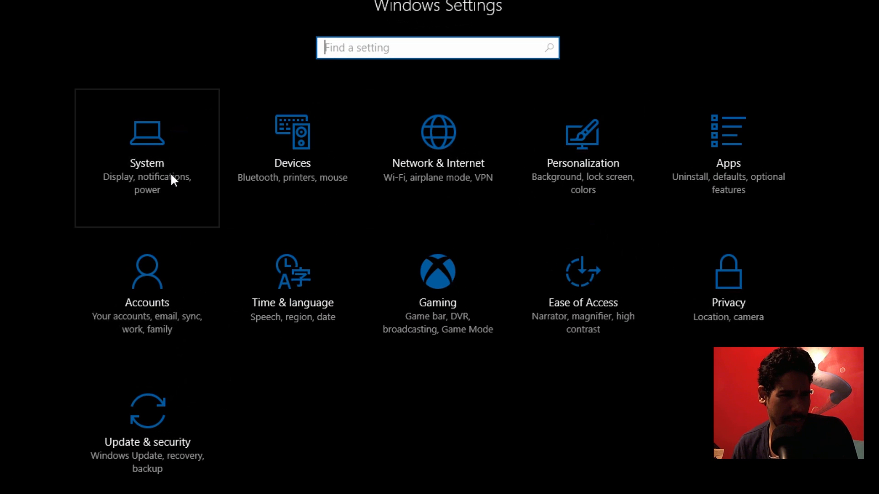
click(147, 163)
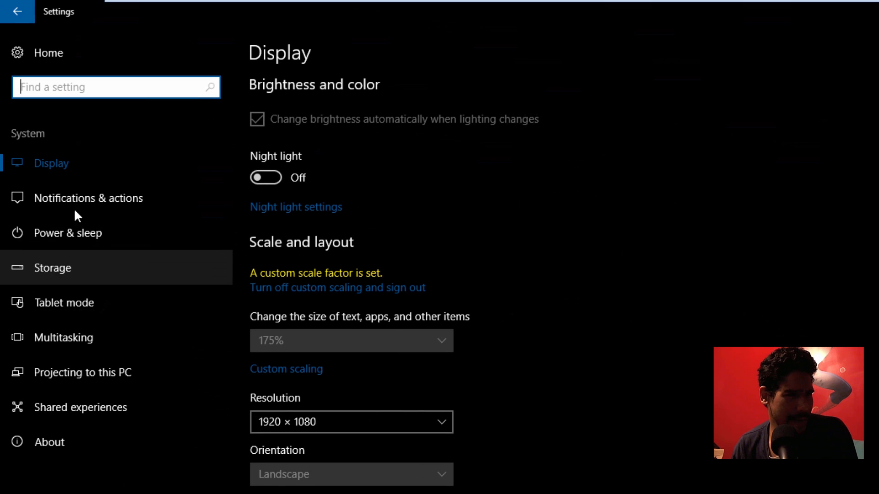
mouse_move(261, 176)
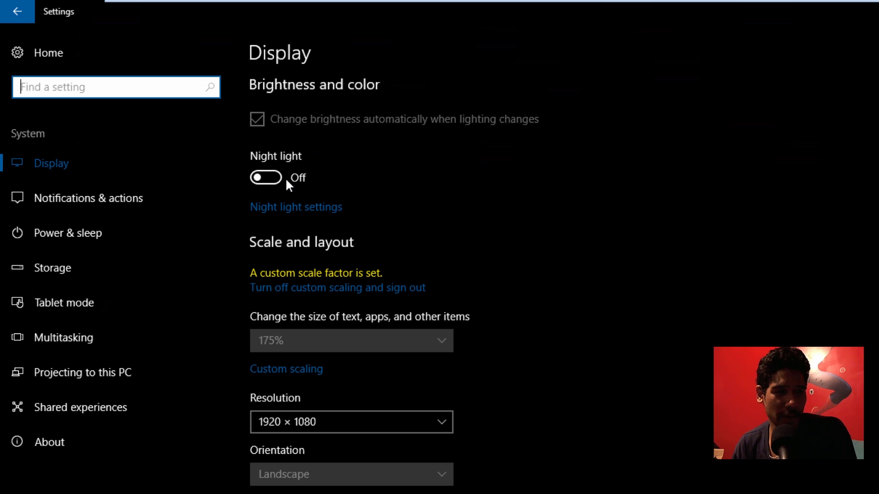
click(296, 207)
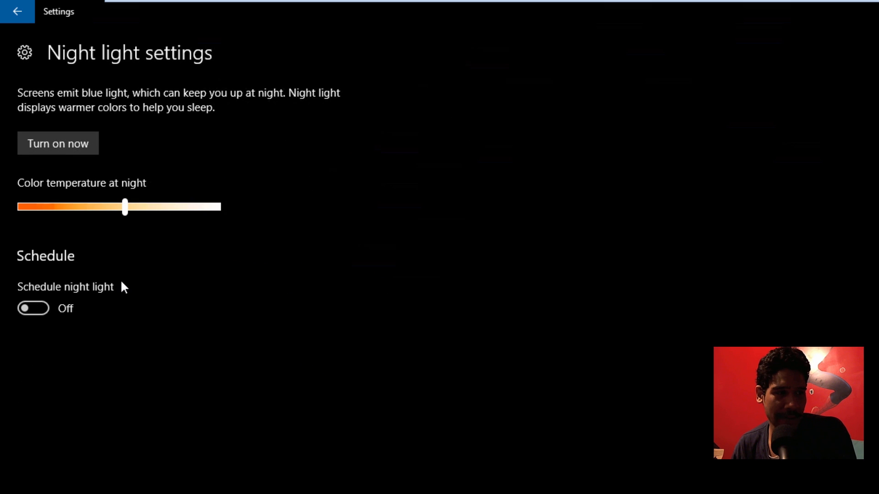
click(33, 307)
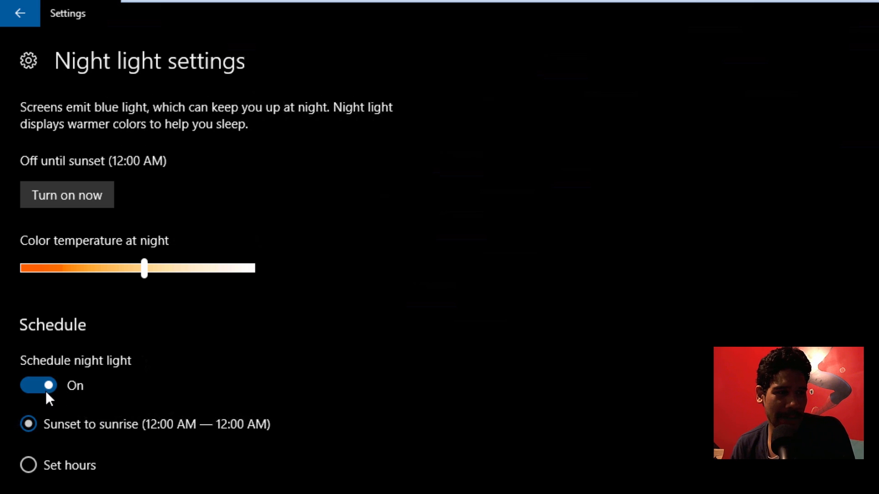
click(39, 386)
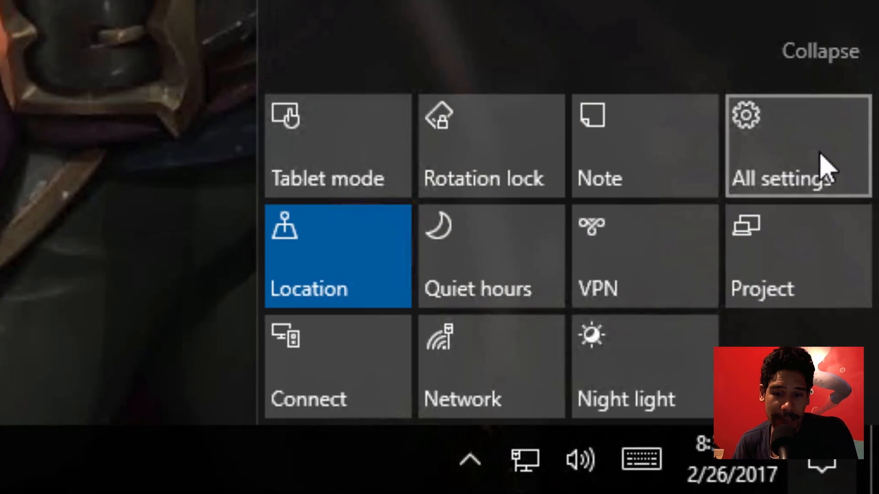
Step: Browse Gaming settings through Game DVR and Broadcasting to Game Mode
click(782, 146)
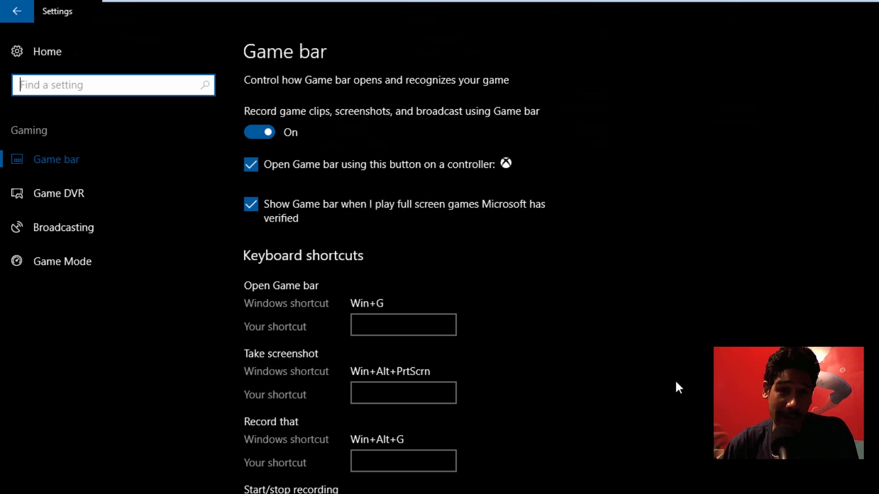
mouse_move(119, 163)
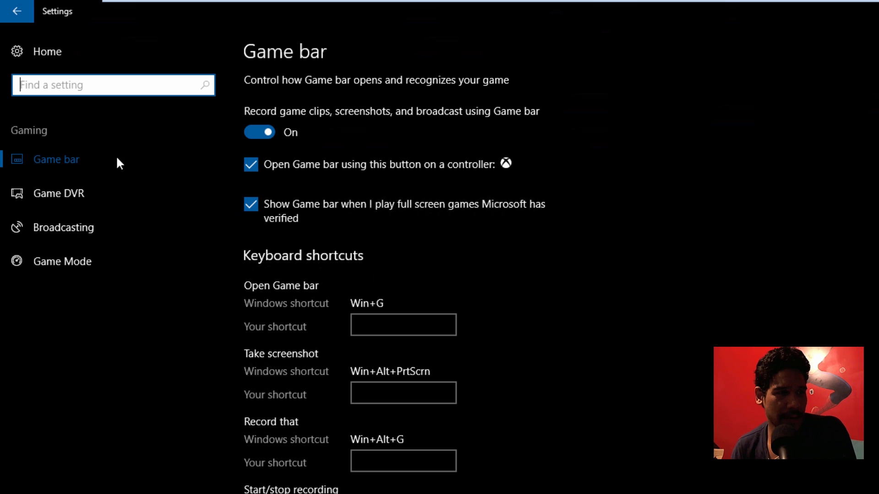
mouse_move(547, 331)
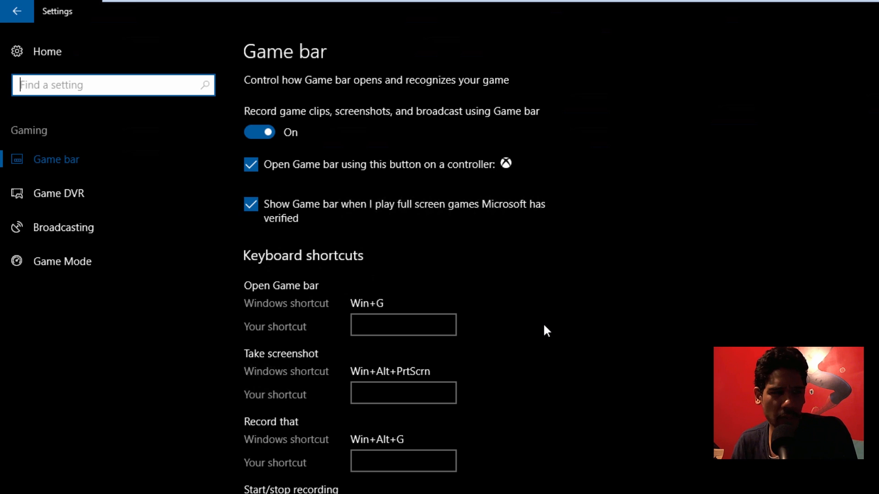
mouse_move(70, 214)
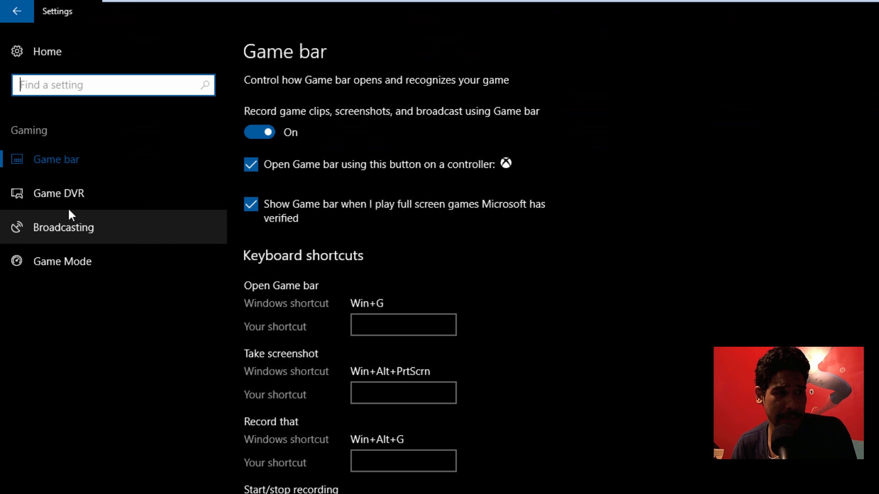
click(58, 193)
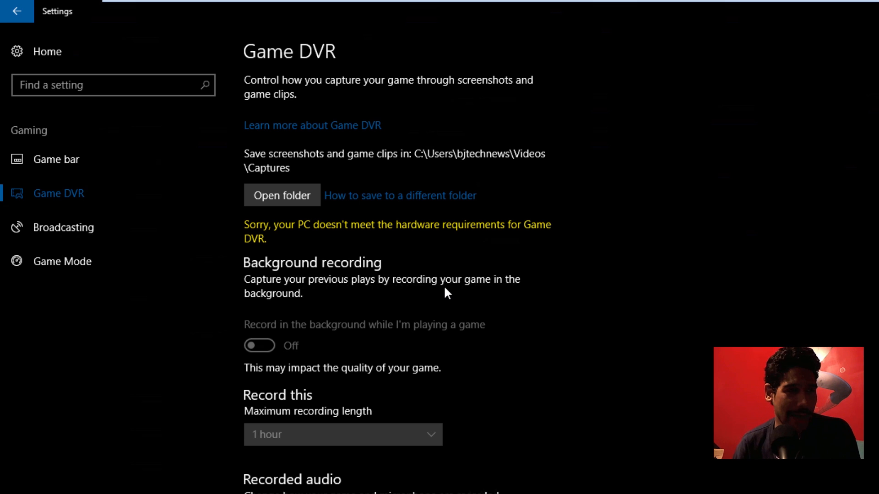
click(63, 227)
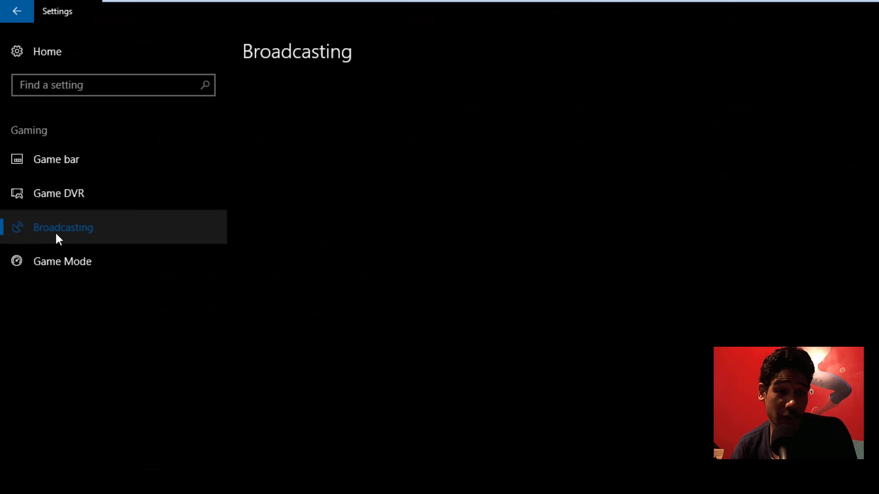
click(63, 228)
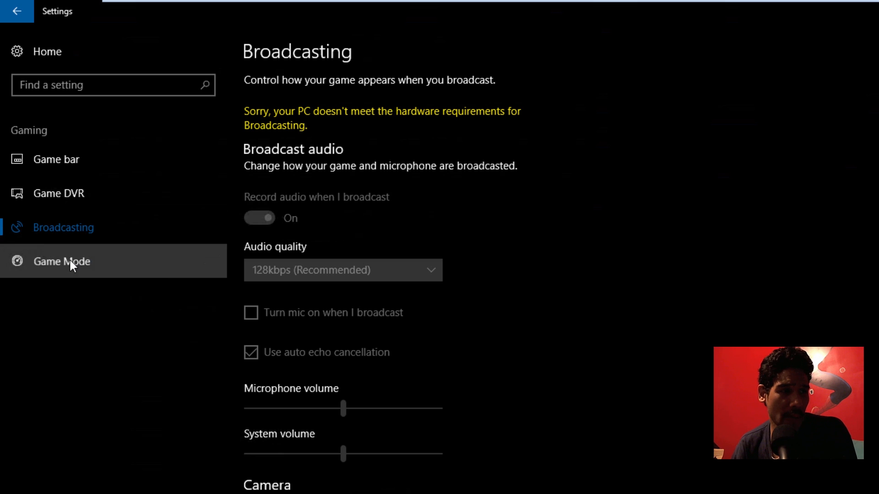
click(63, 261)
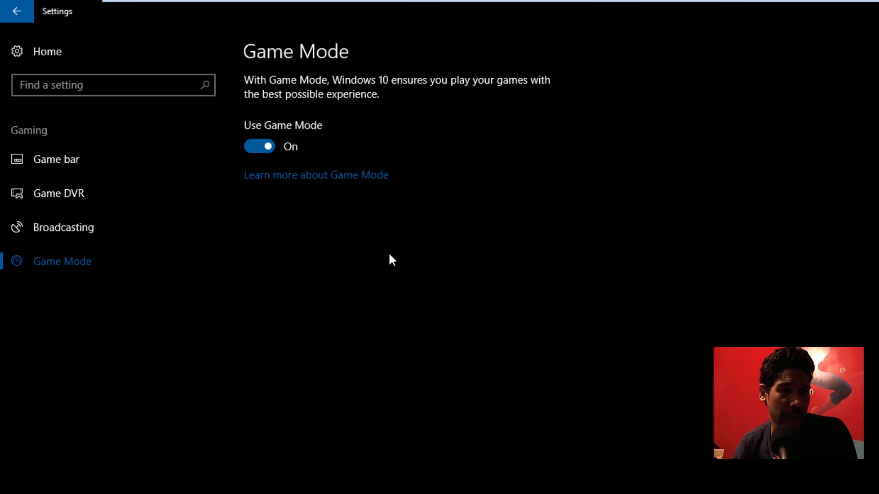
mouse_move(472, 277)
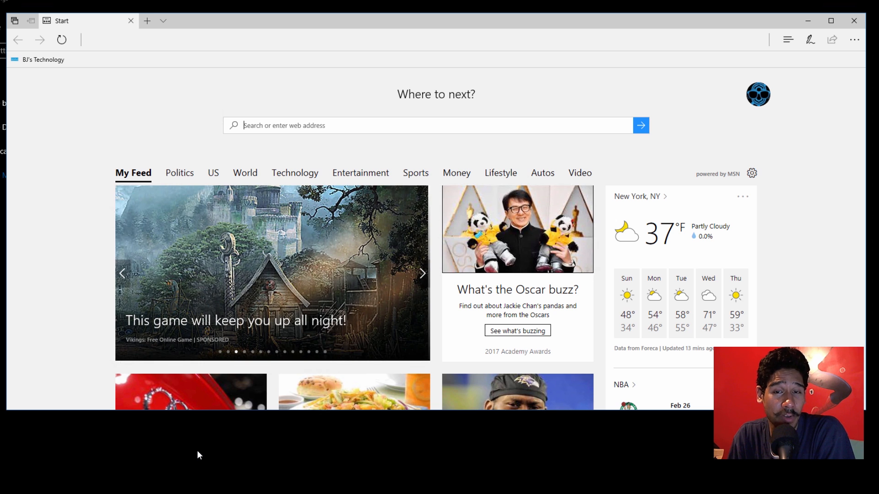
click(422, 274)
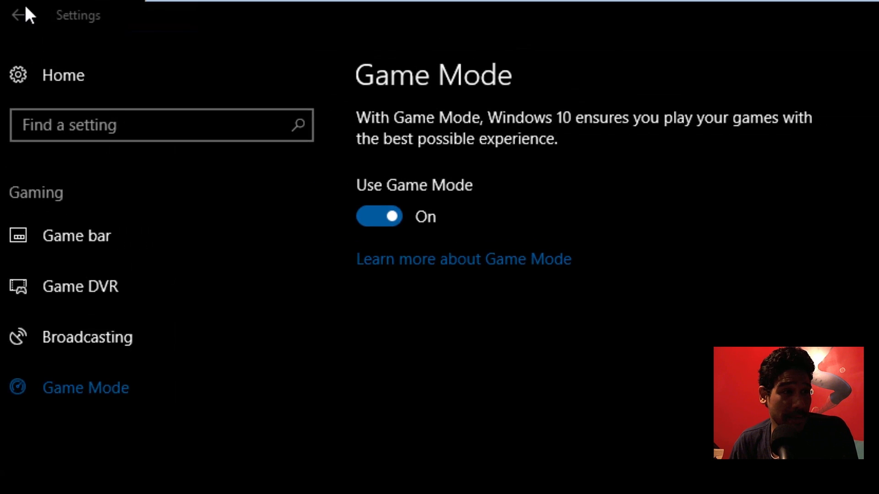
Step: View Windows Update's 8 AM–5 PM active hours dialog in Update & Security, then dismiss it
click(16, 16)
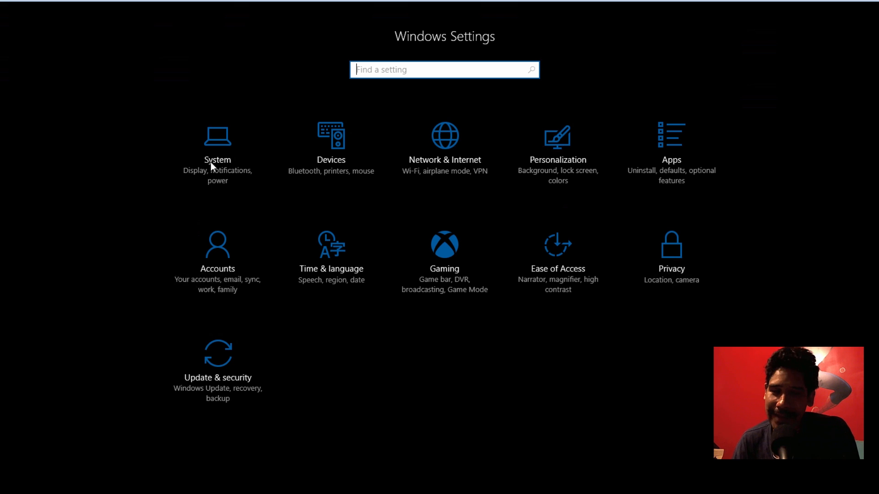
mouse_move(218, 156)
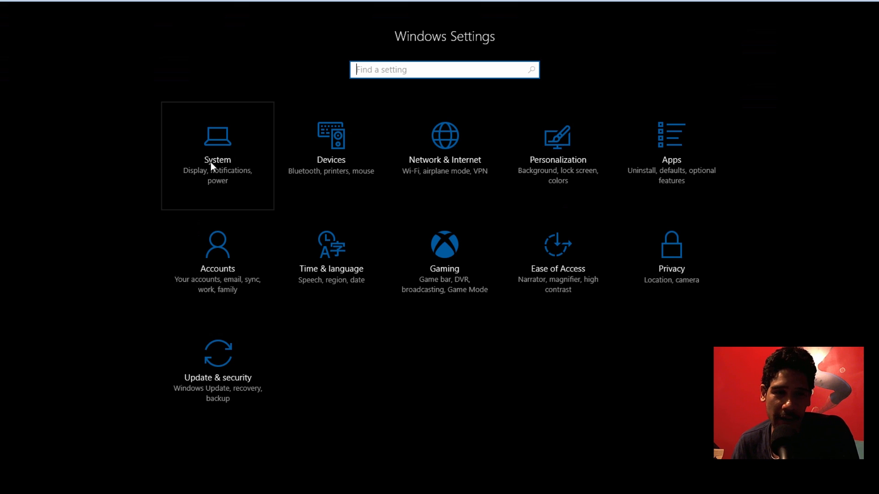
mouse_move(218, 230)
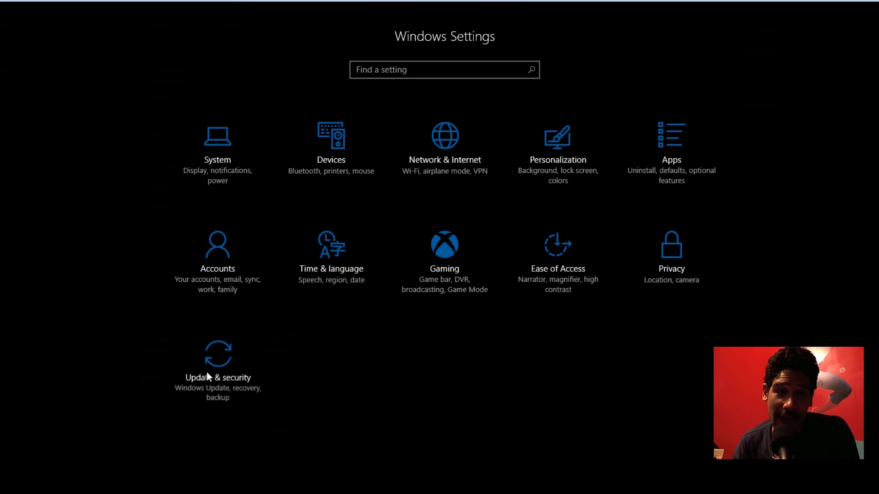
click(217, 377)
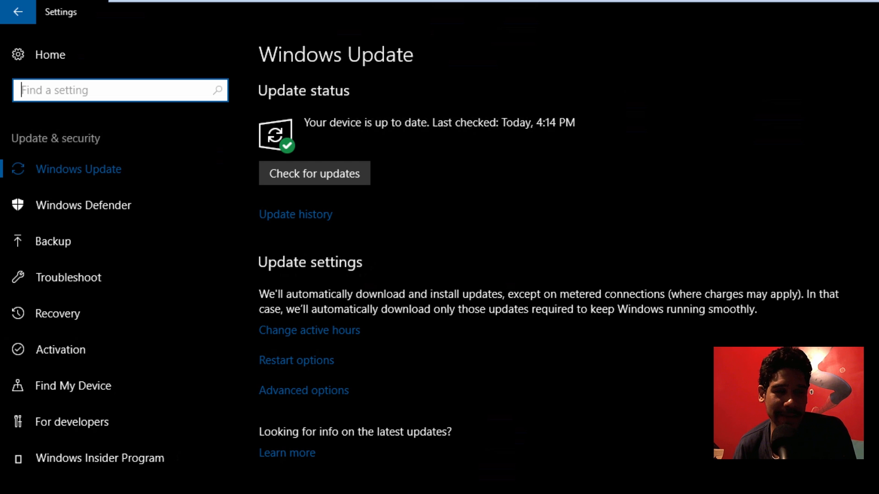
mouse_move(370, 398)
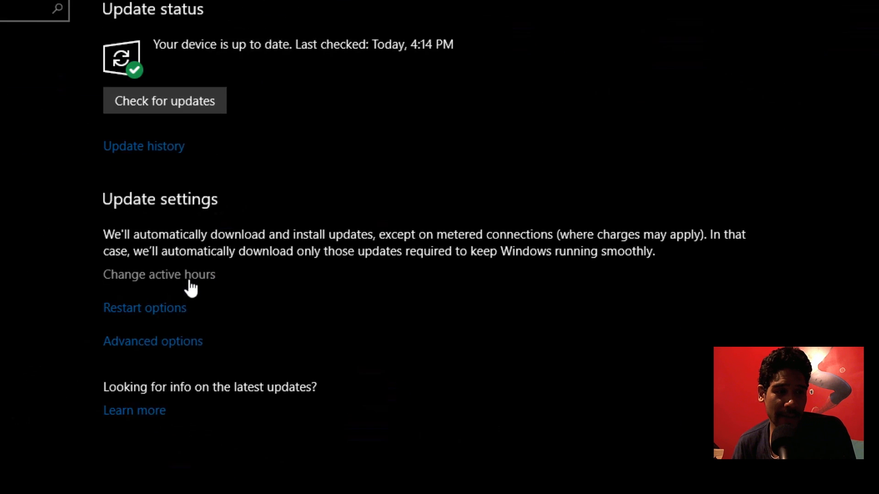
click(159, 275)
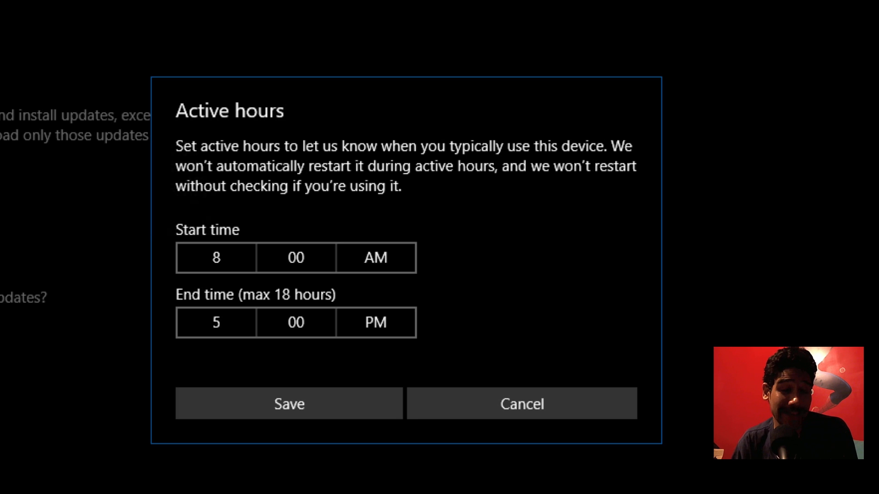
click(521, 404)
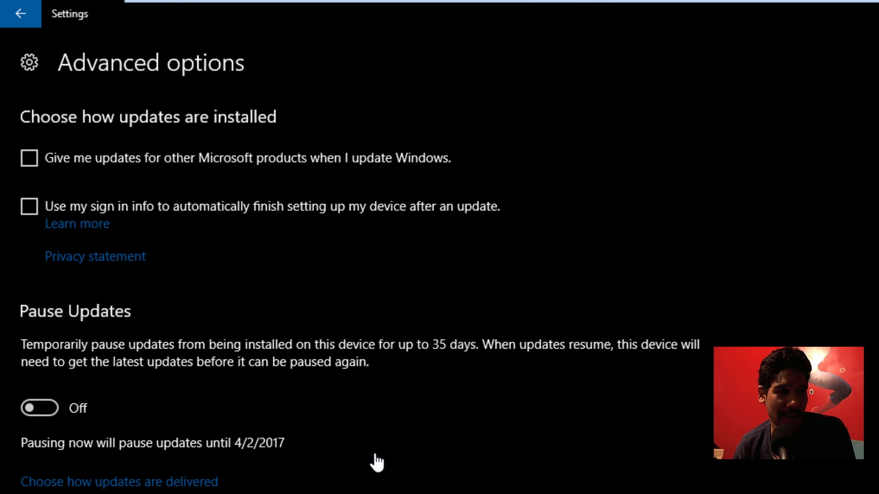
mouse_move(290, 225)
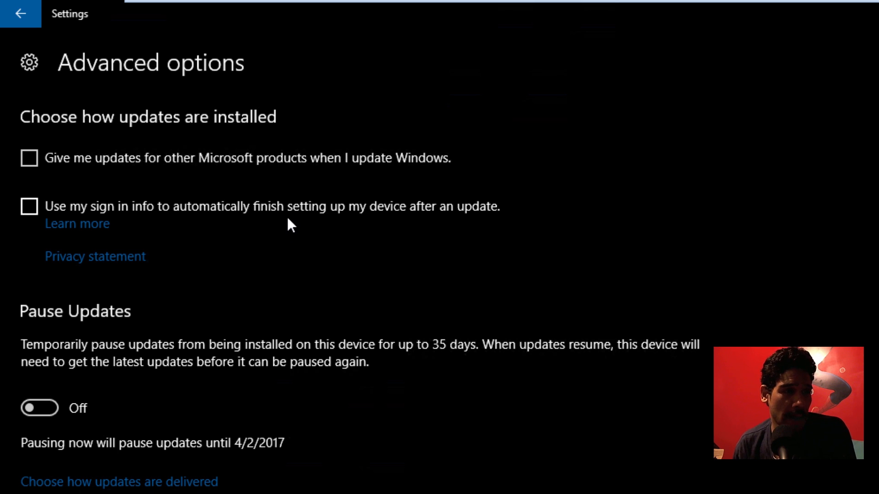
mouse_move(117, 407)
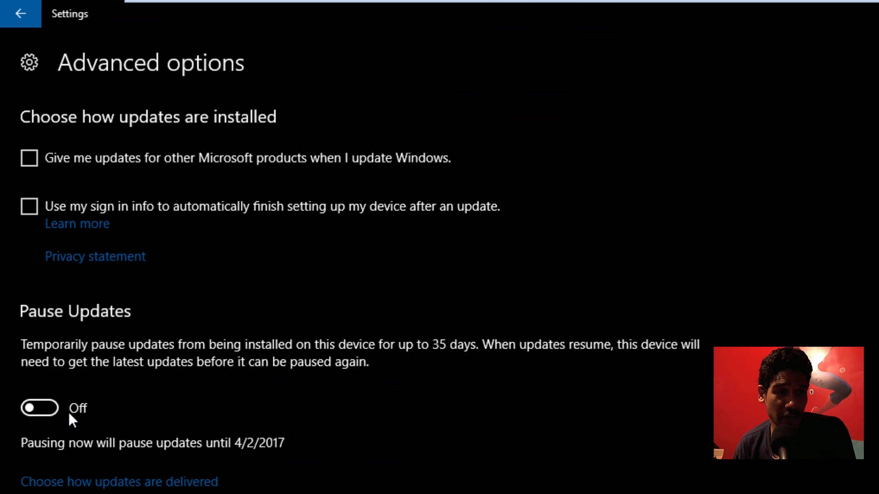
mouse_move(533, 377)
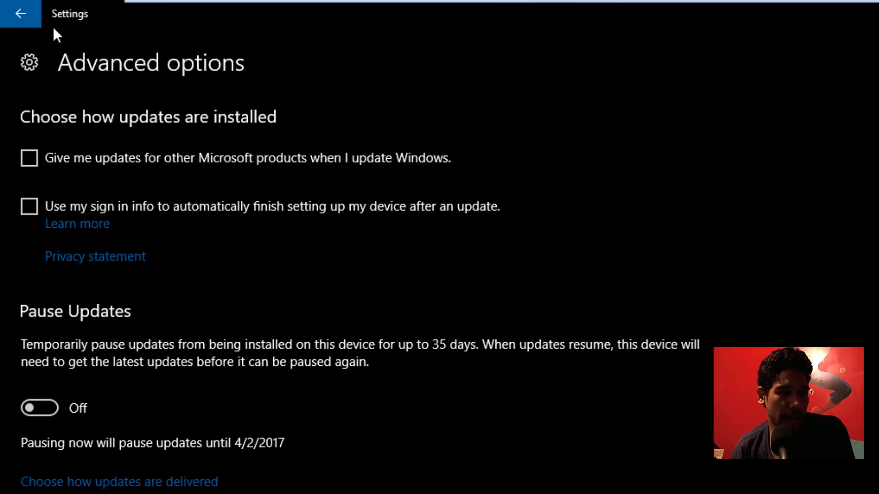
Step: Go back from Advanced options to the main Windows Update page
click(21, 14)
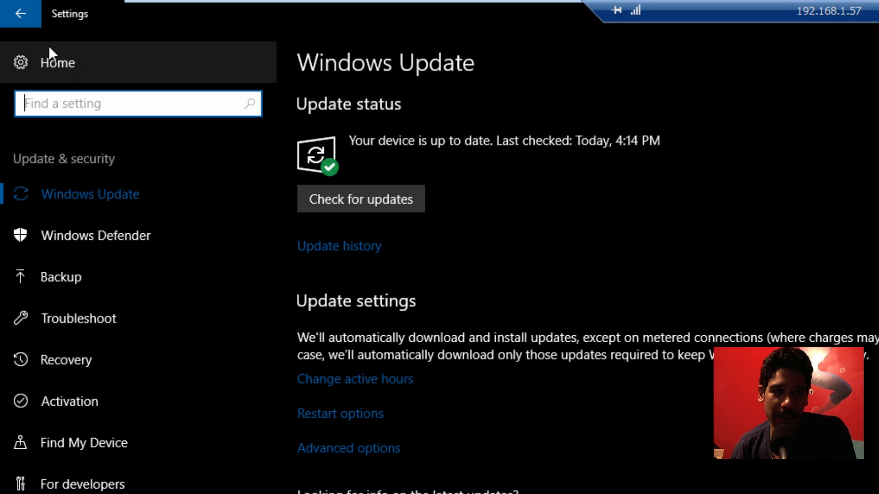
mouse_move(512, 288)
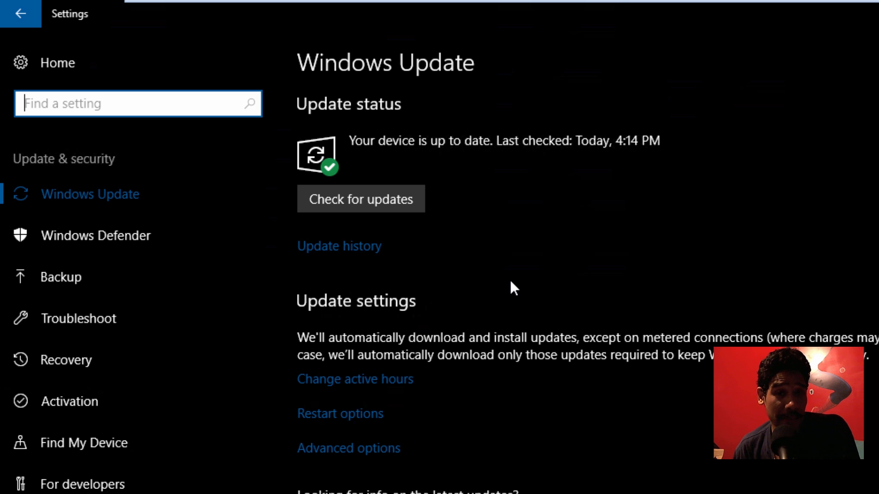
scroll(down, 3)
text(re)
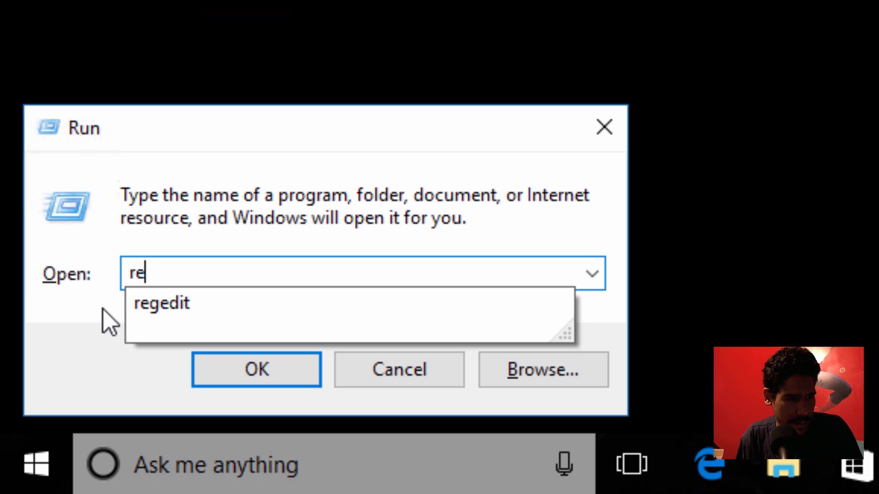
Step: Run regedit and allow it through the UAC prompt
click(256, 369)
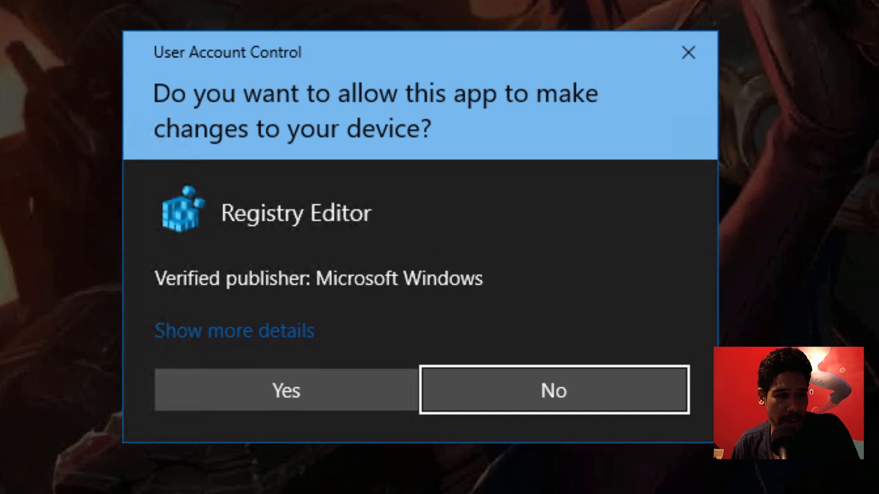
click(286, 390)
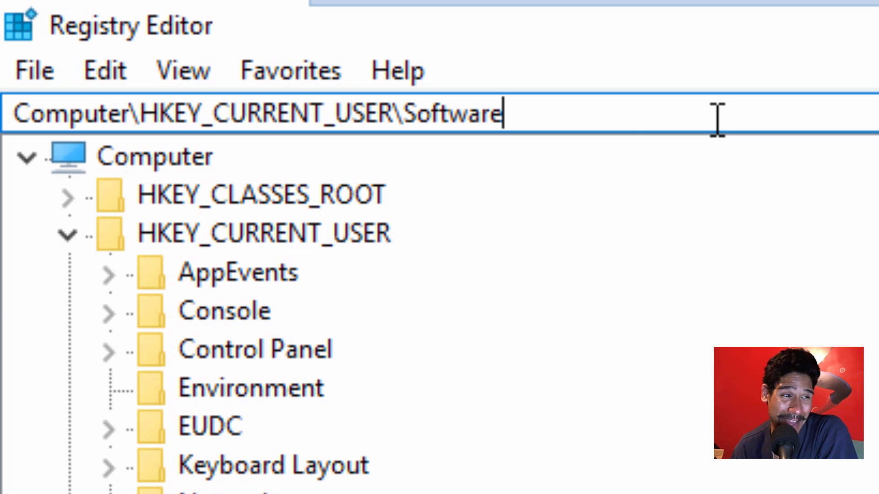
mouse_move(647, 154)
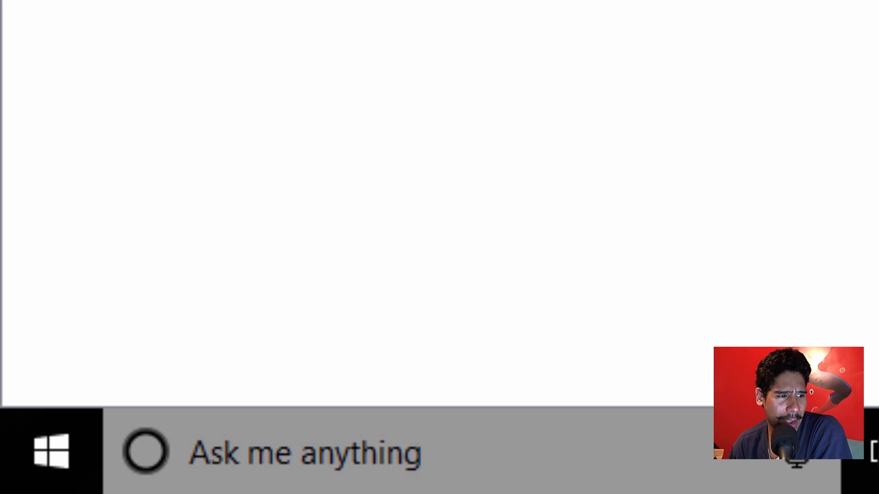
right_click(52, 451)
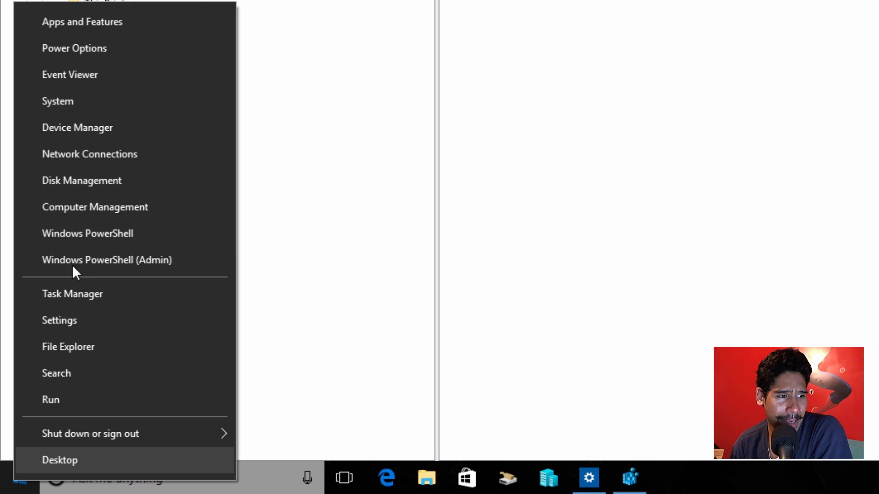
mouse_move(85, 259)
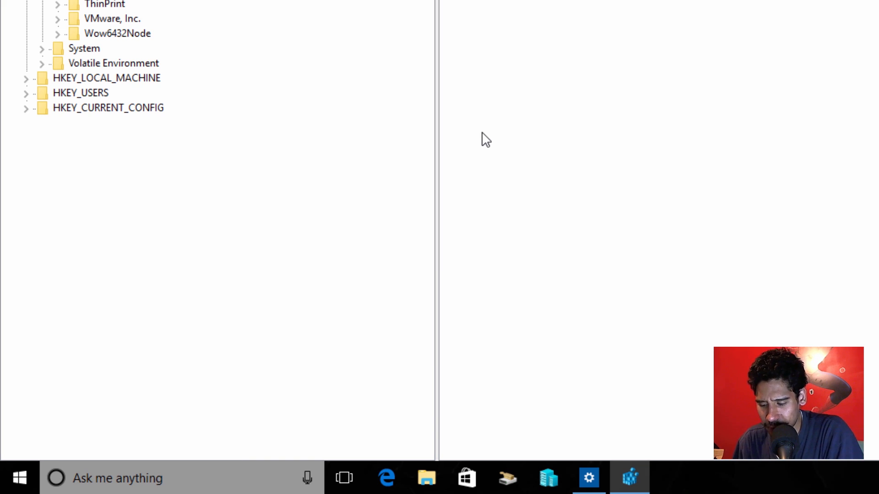
Step: Search 'snip' to launch Snipping Tool, close it, and minimize Registry Editor
text(snip)
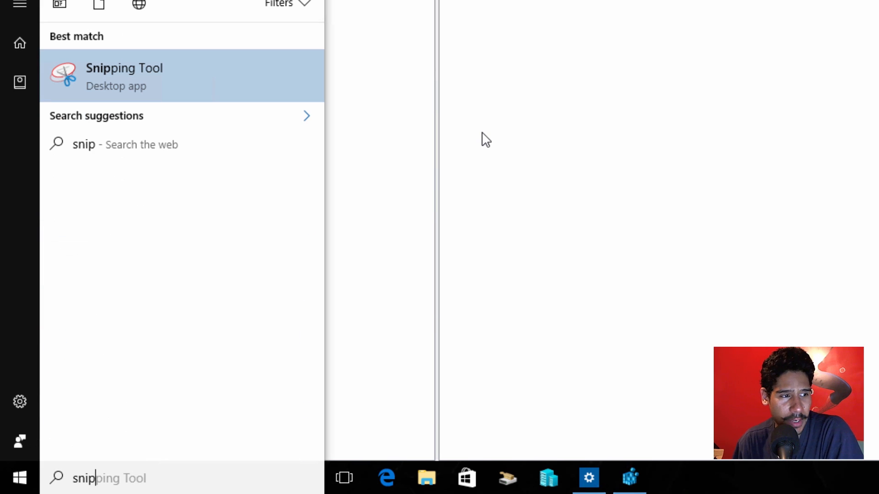
mouse_move(227, 87)
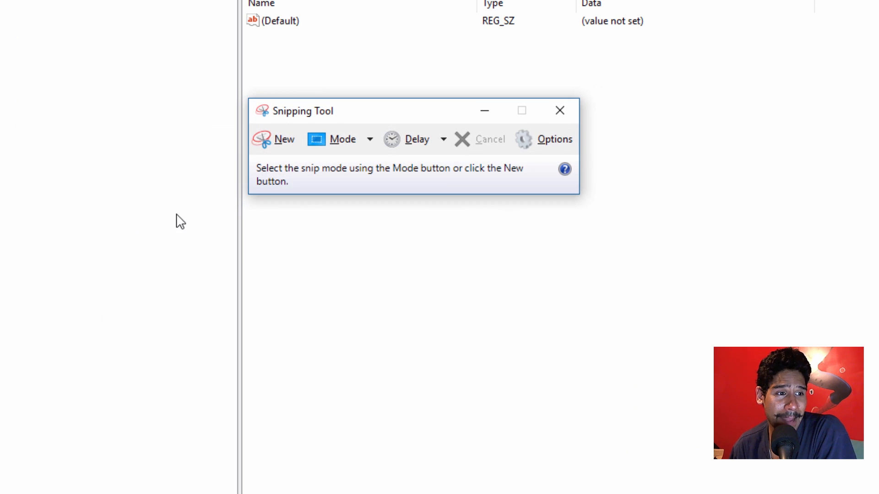
mouse_move(559, 110)
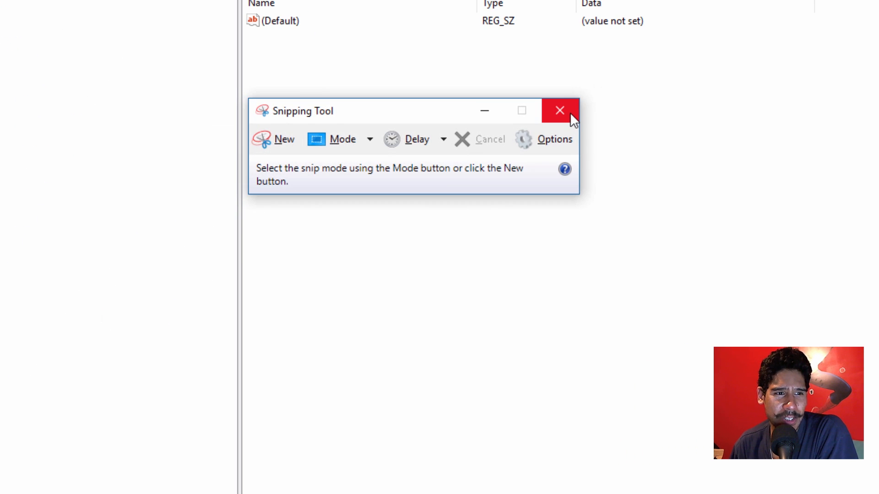
click(559, 111)
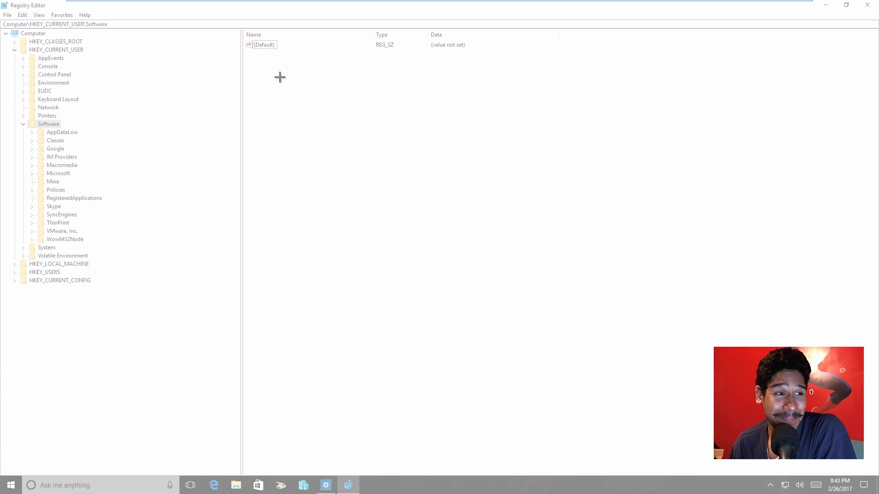
mouse_move(559, 280)
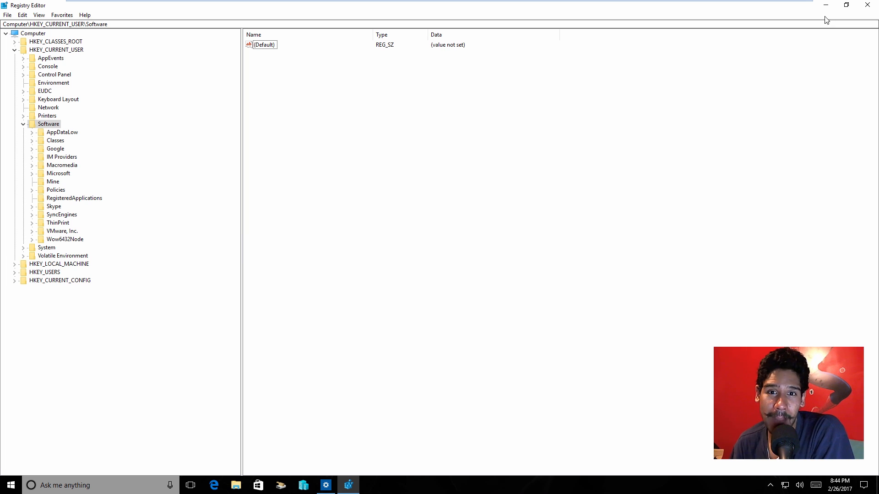
click(325, 486)
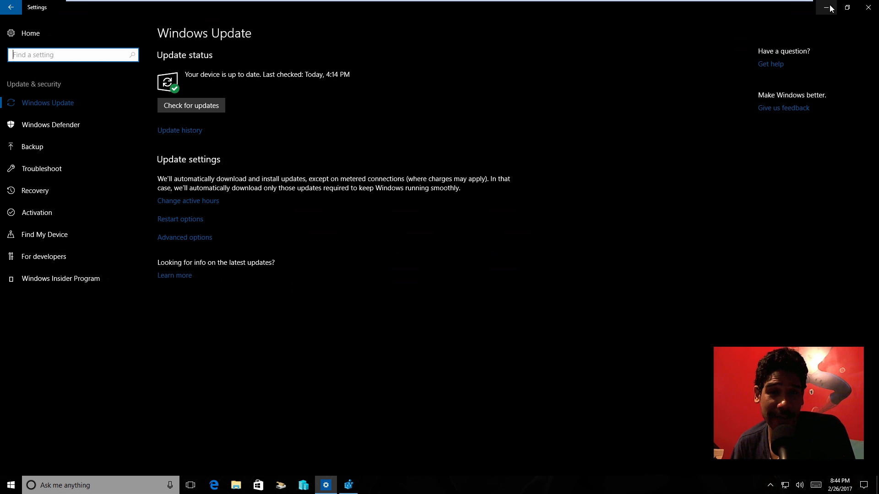
Step: Minimize the Settings window to reveal the desktop
click(828, 7)
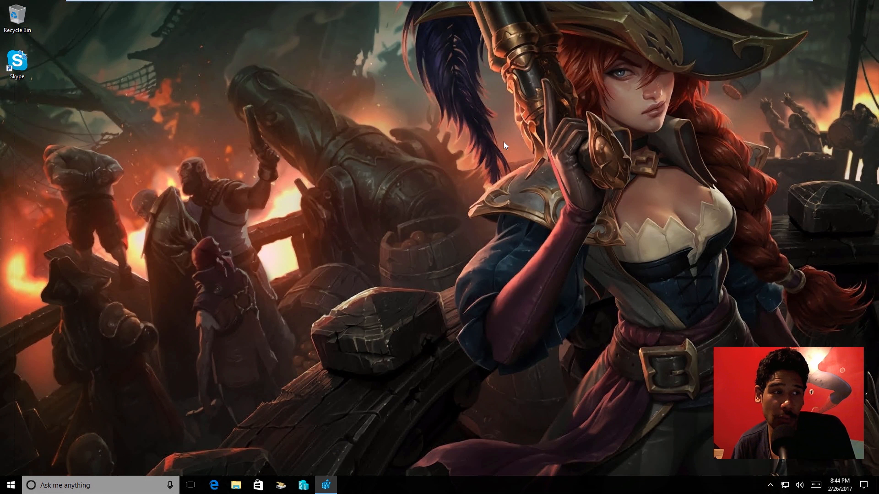
mouse_move(100, 144)
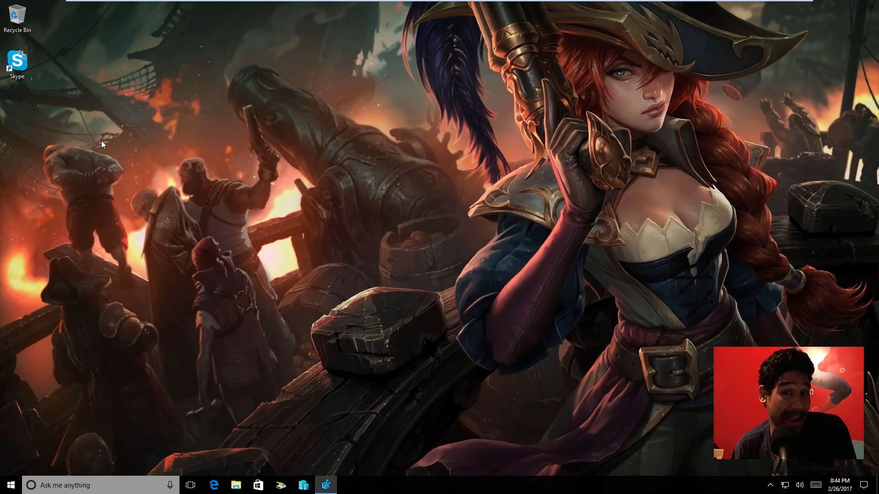
mouse_move(307, 455)
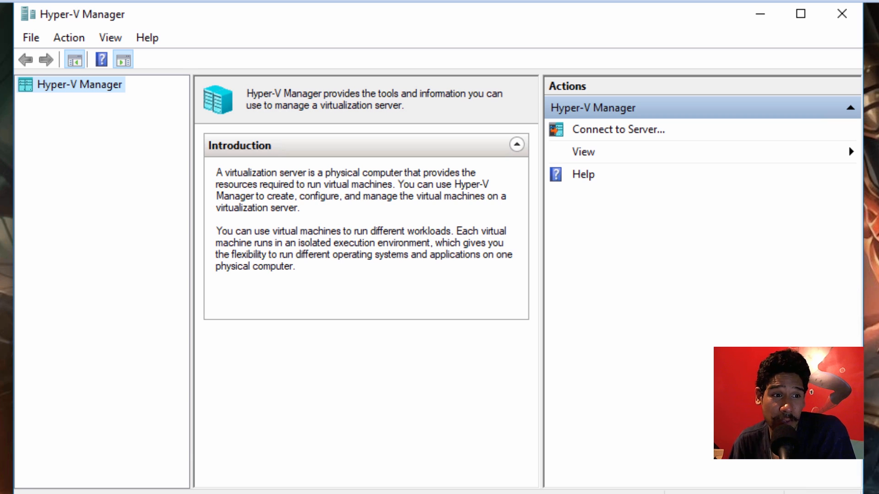
mouse_move(584, 121)
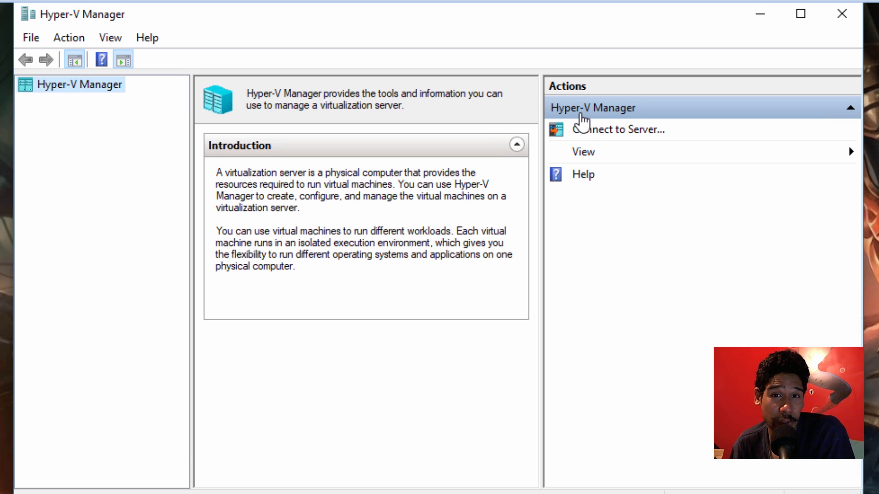
mouse_move(593, 130)
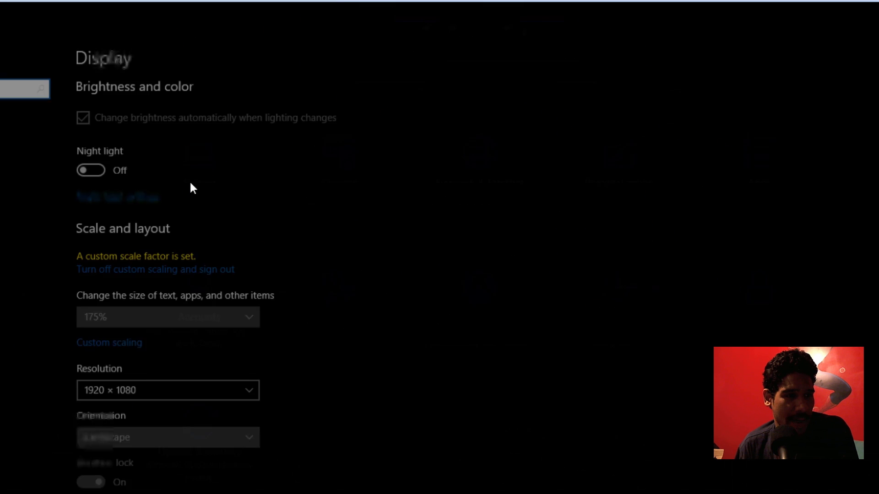
Step: View the Storage page's disk usage and the Storage sense toggle
click(57, 292)
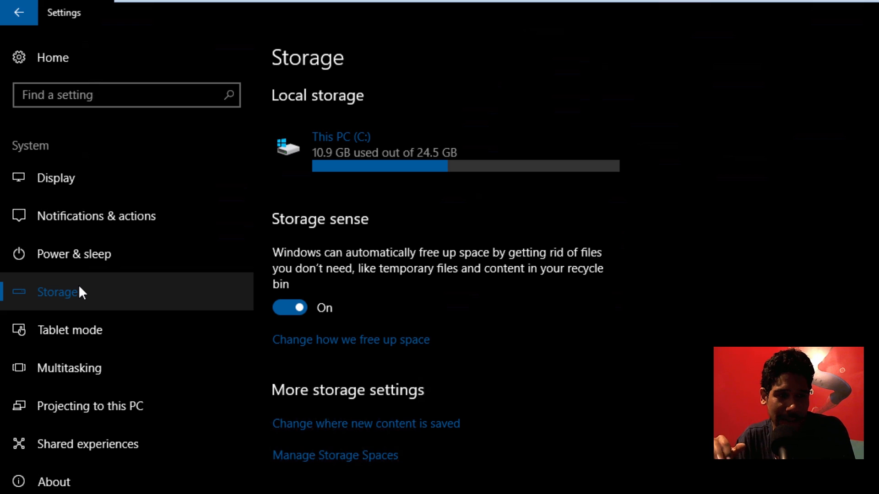
mouse_move(365, 292)
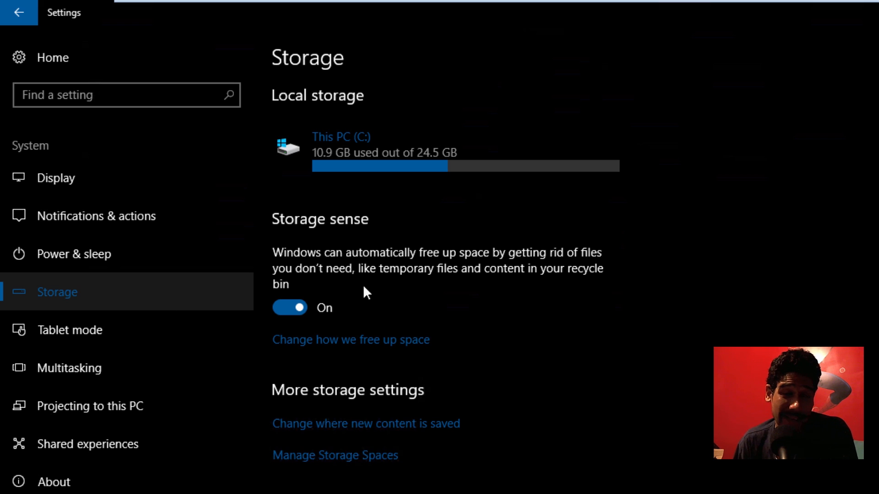
mouse_move(515, 285)
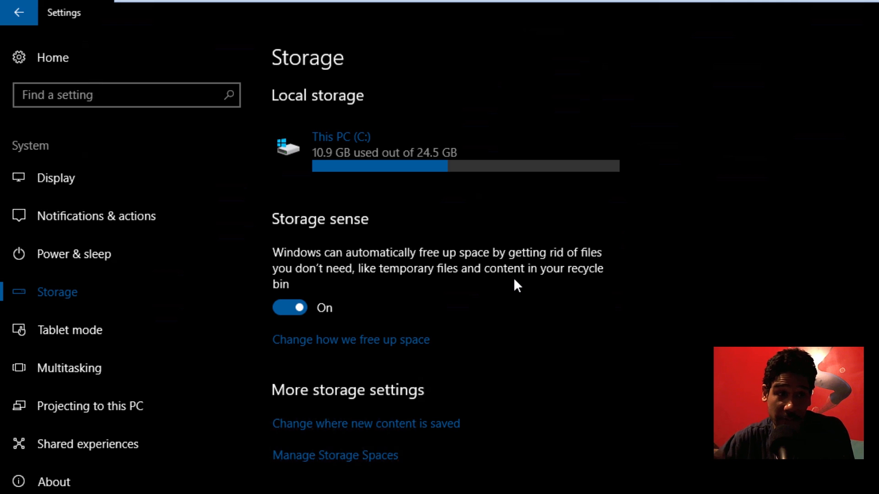
scroll(down, 3)
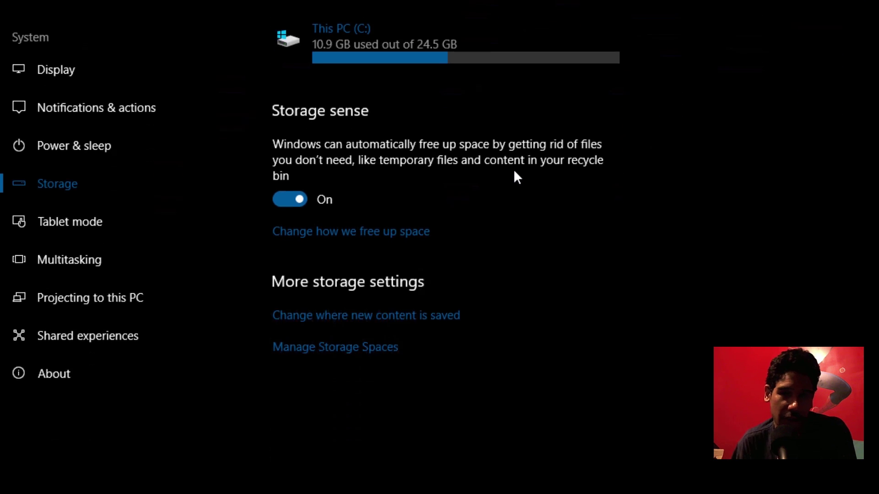
scroll(down, 3)
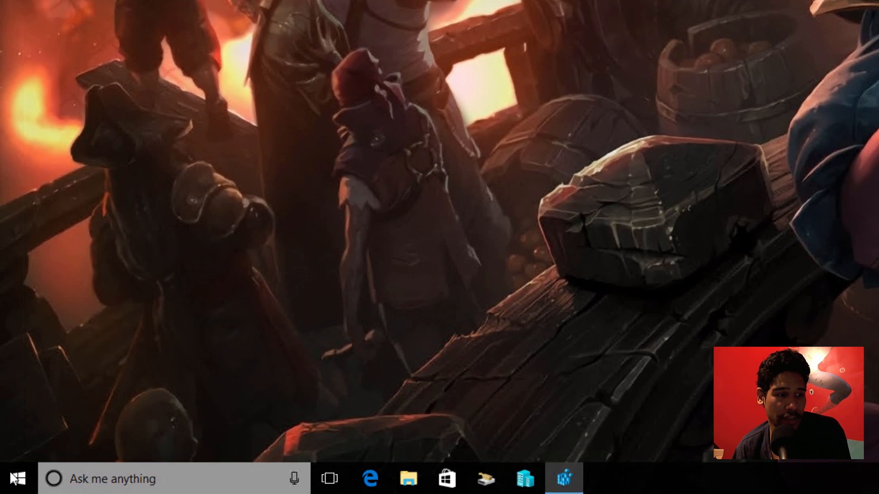
Step: Bring up the Start menu with the app list and live tiles
click(16, 479)
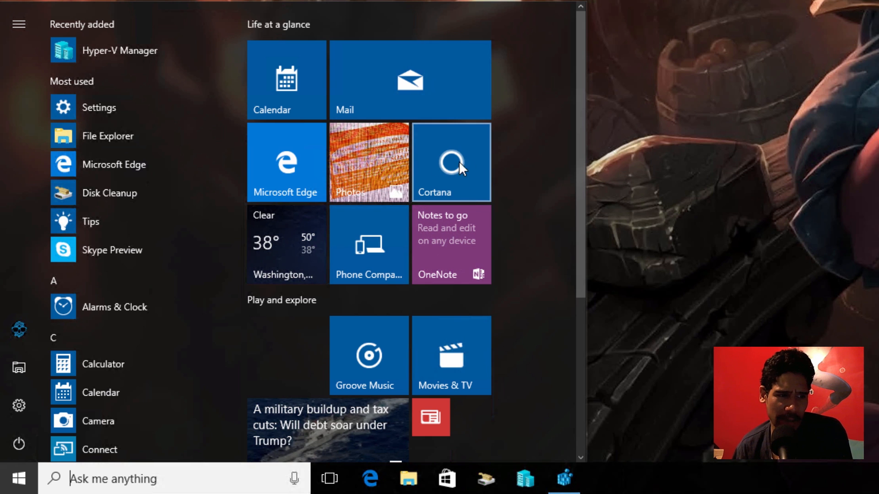
mouse_move(294, 169)
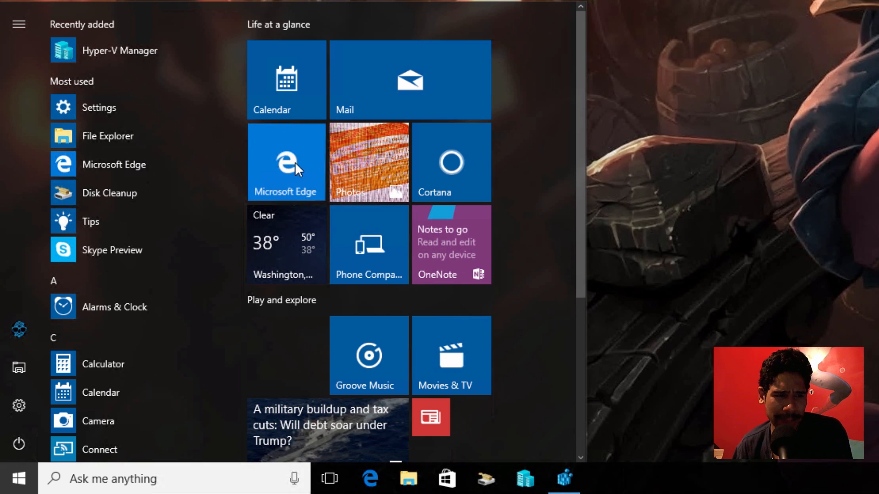